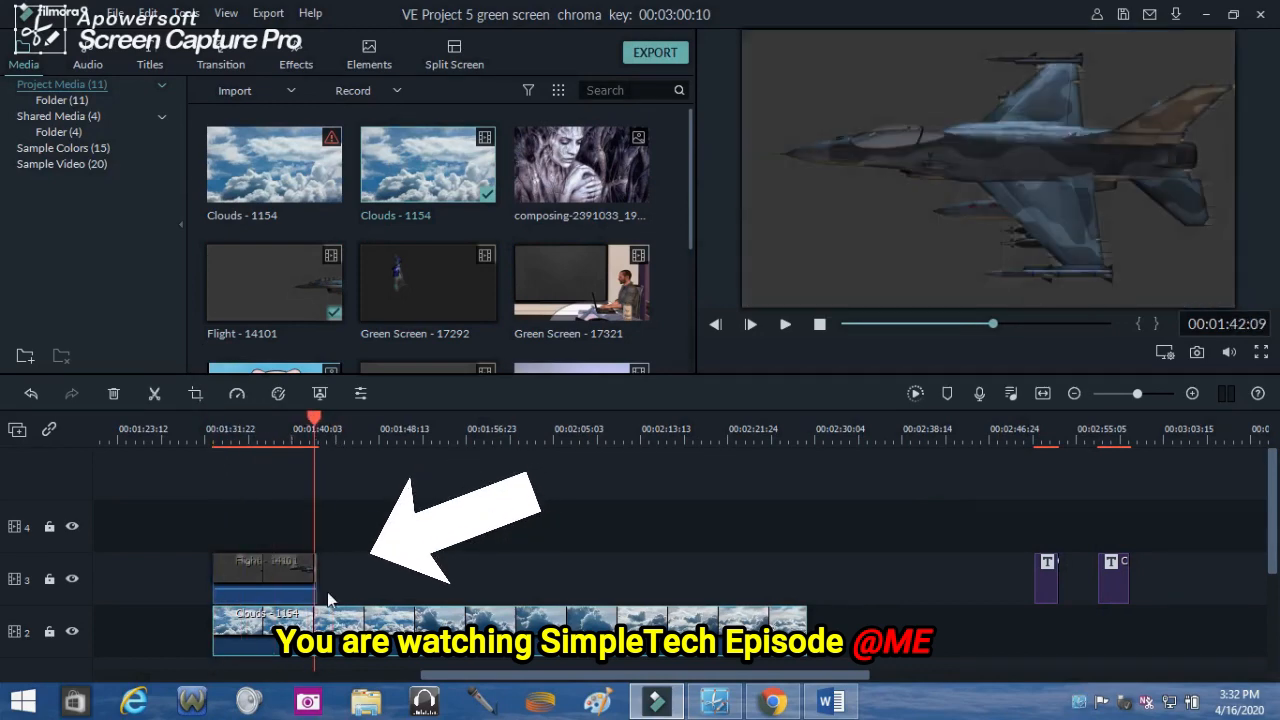
Step: Trim the clouds clip to the jet clip's length and enable Chroma Key on Flight - 14101
right_click(330, 600)
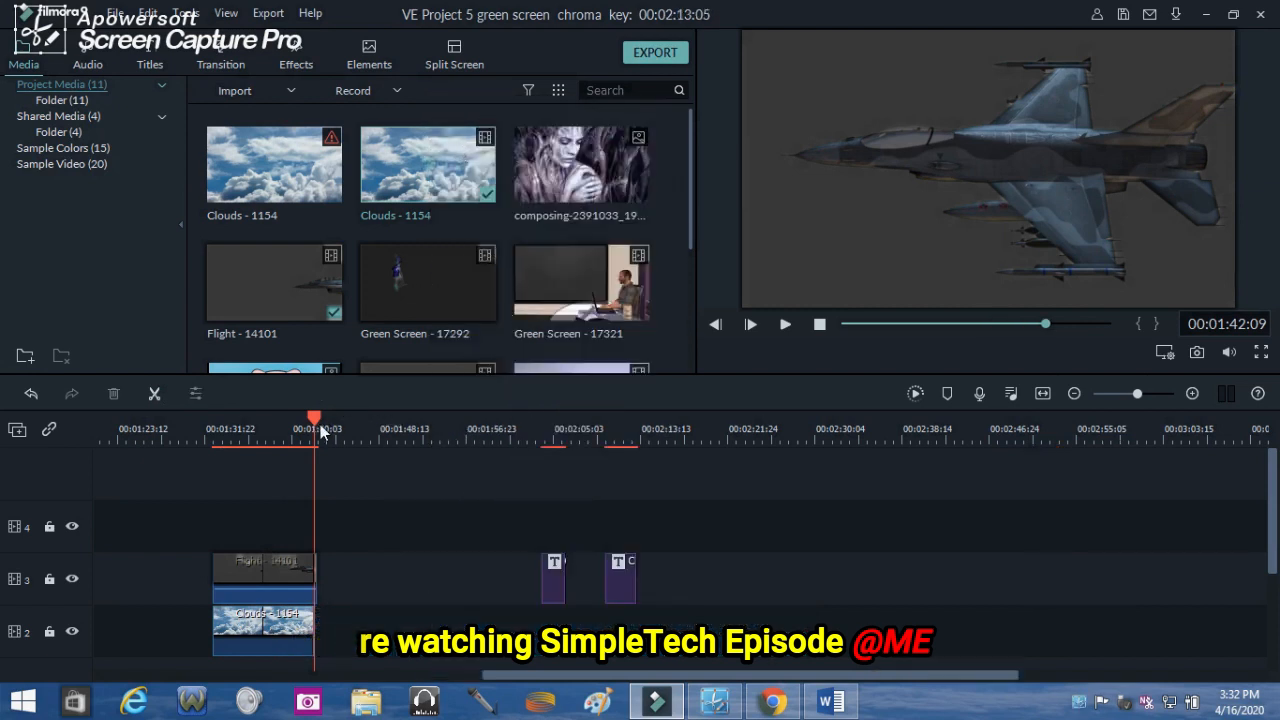
left_click_drag(315, 418, 260, 418)
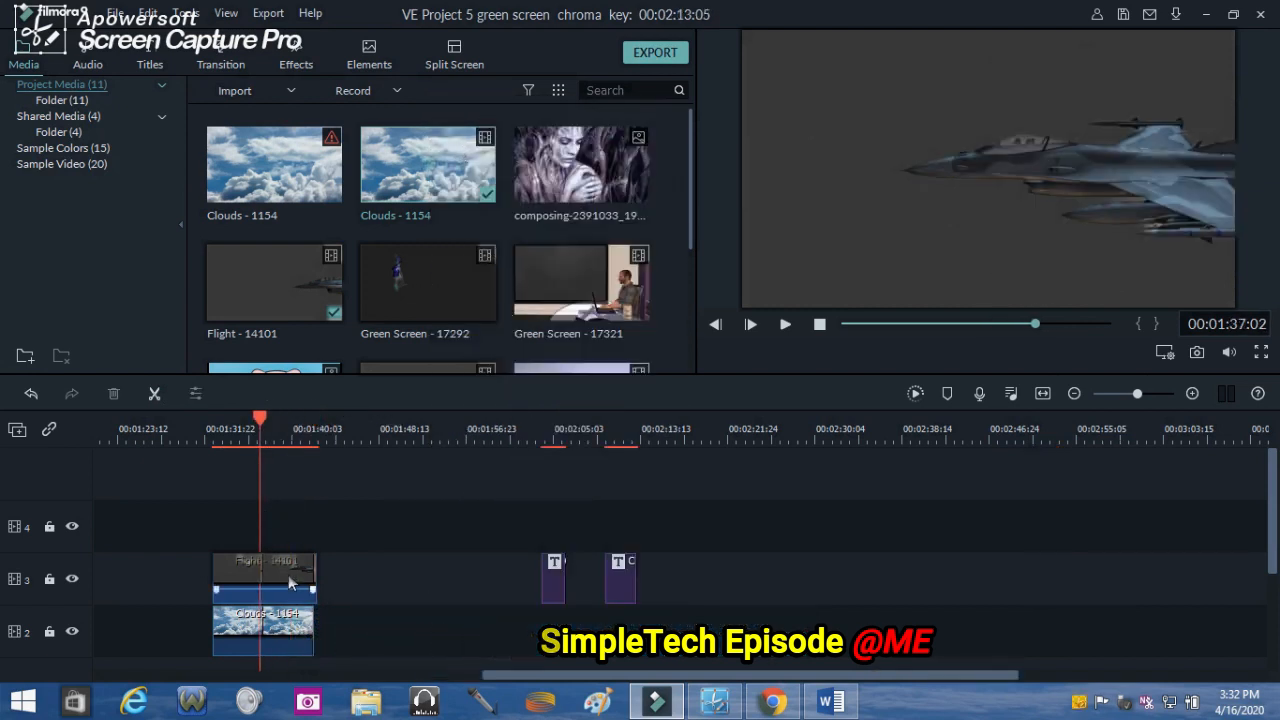
double_click(263, 575)
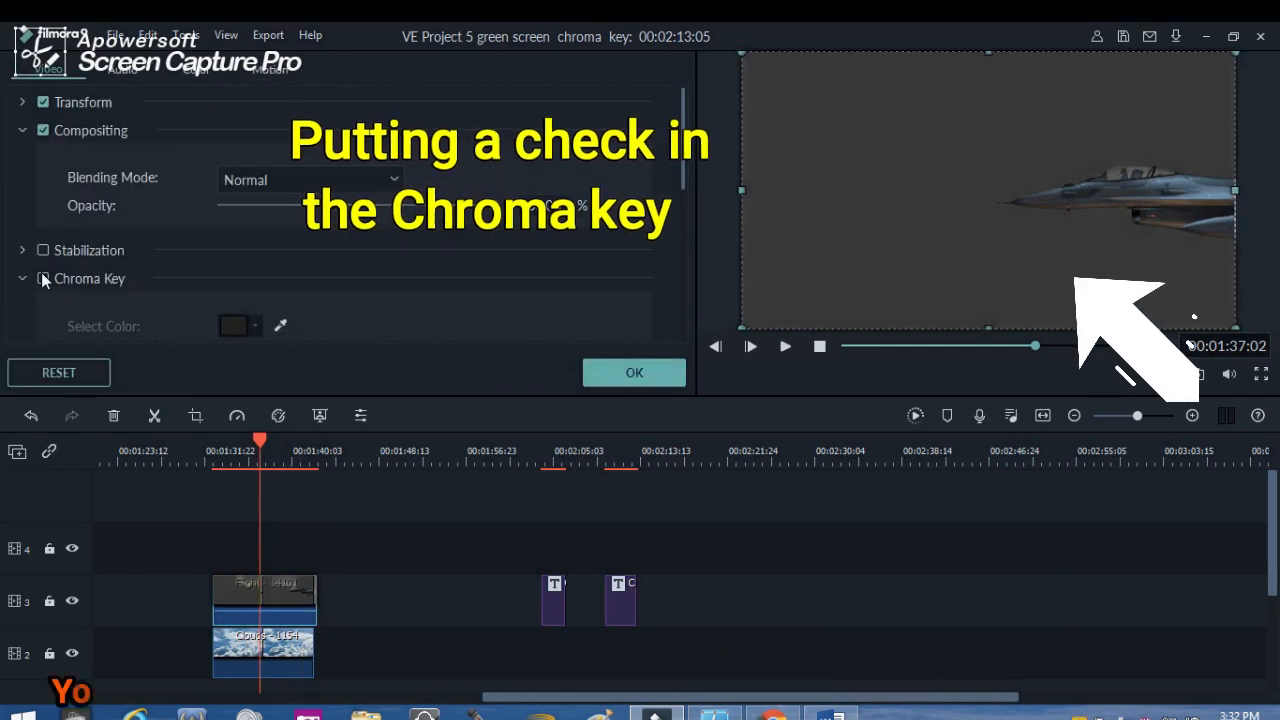
left_click(42, 278)
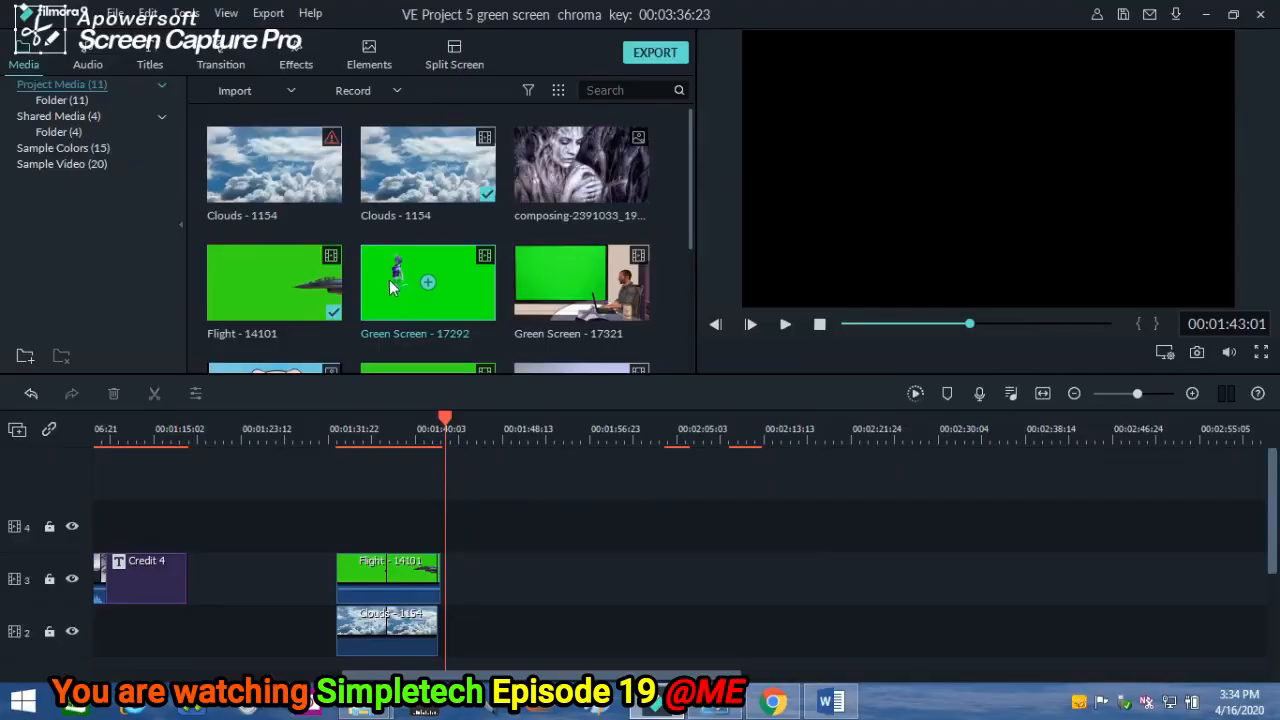
Step: Drag Green Screen - 17292 onto track 3 above the Waves clip
left_click_drag(427, 283, 792, 578)
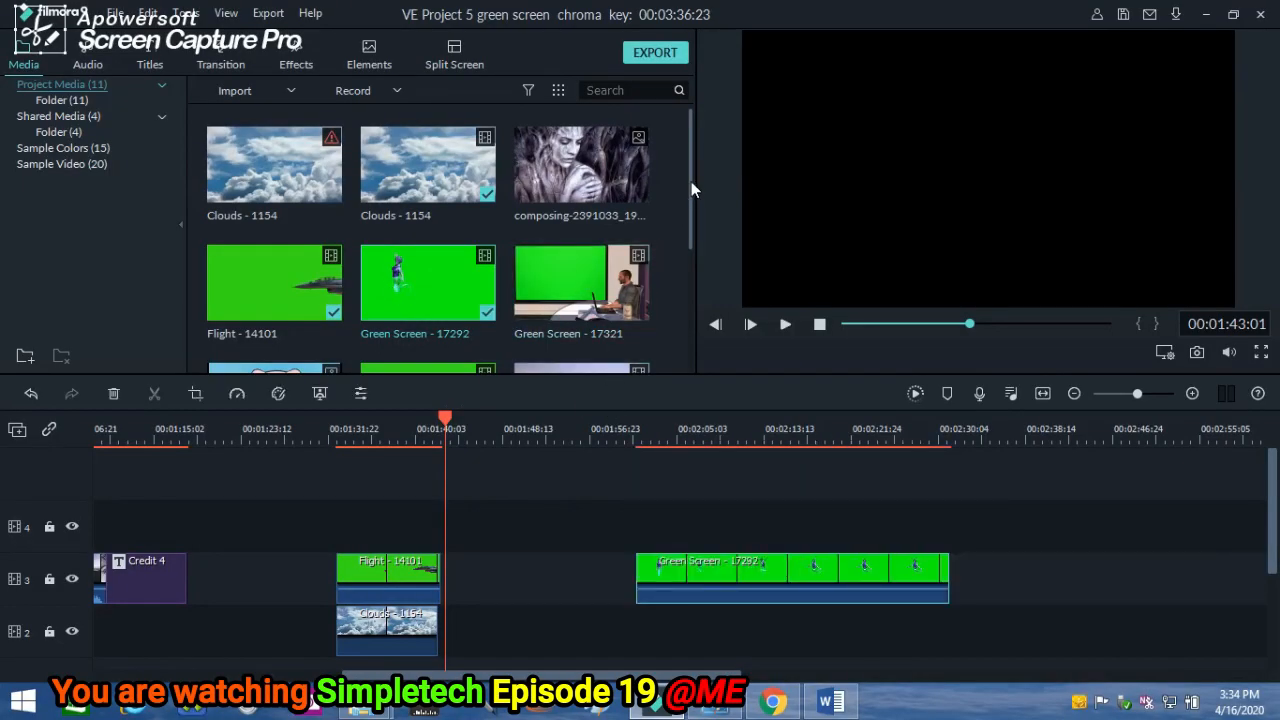
scroll("down", 3)
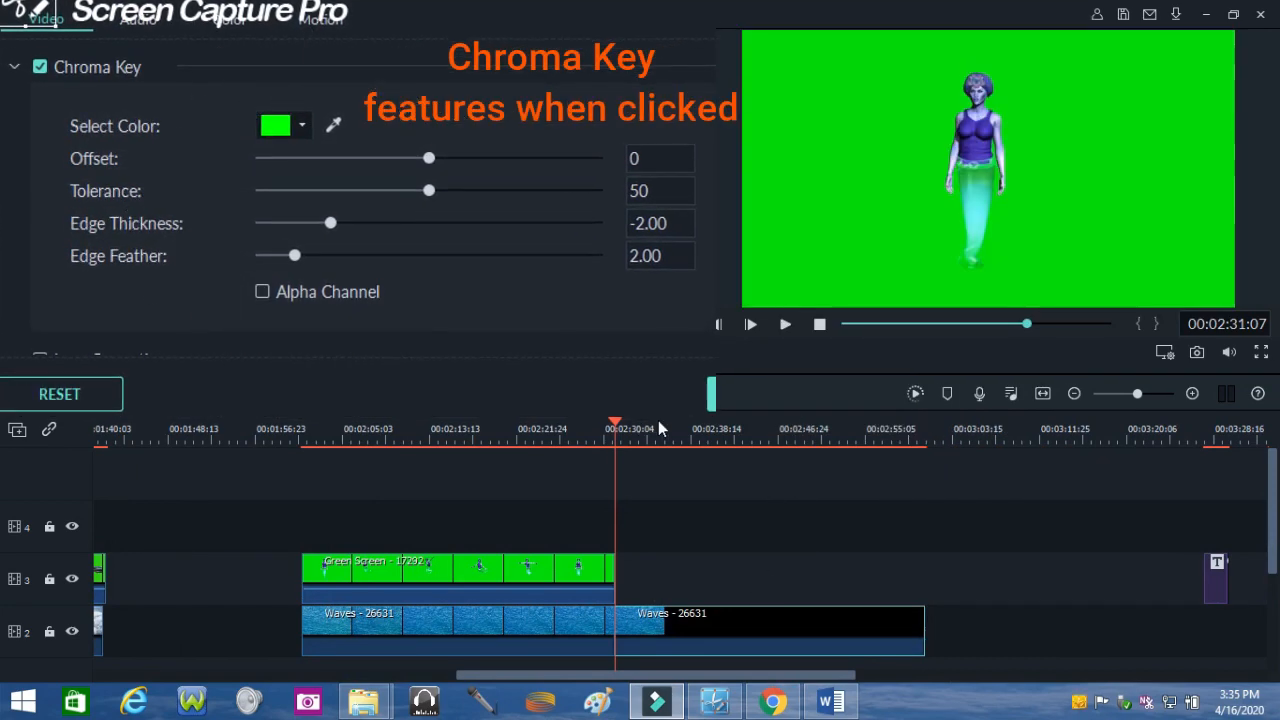
Step: Delete the extra Waves segment and preview the woman-over-waves composite
right_click(660, 428)
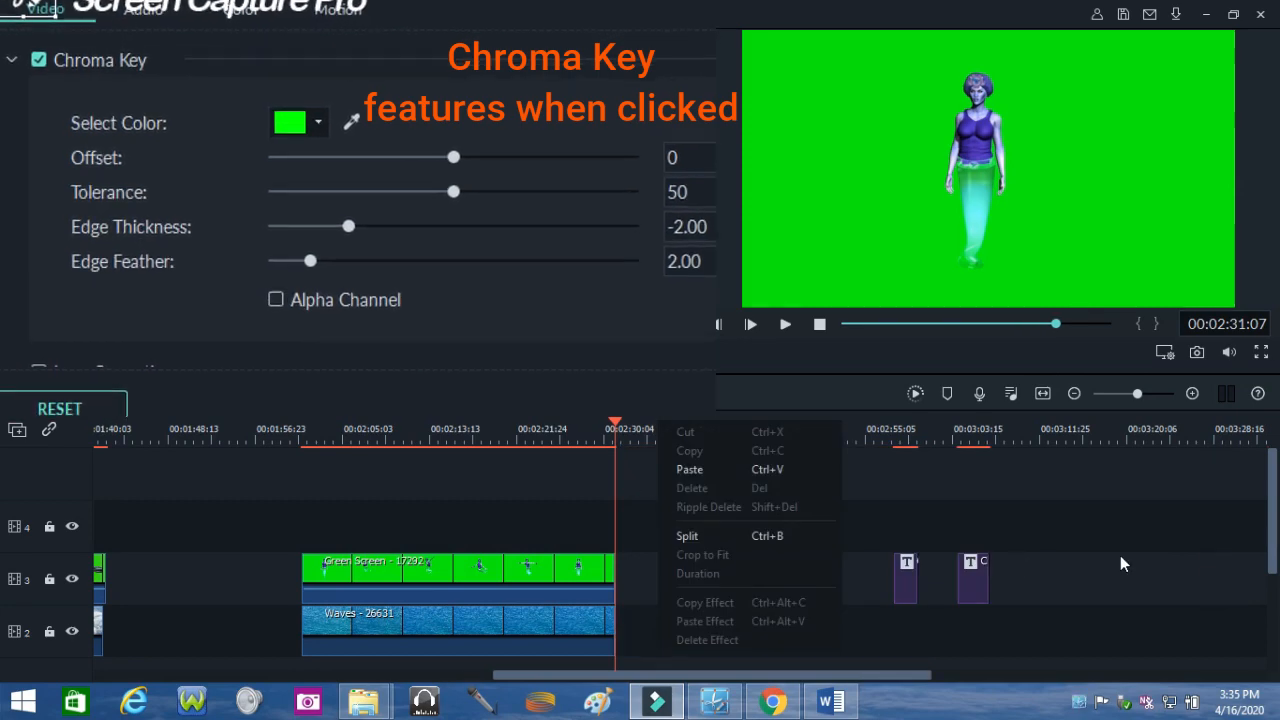
left_click(465, 440)
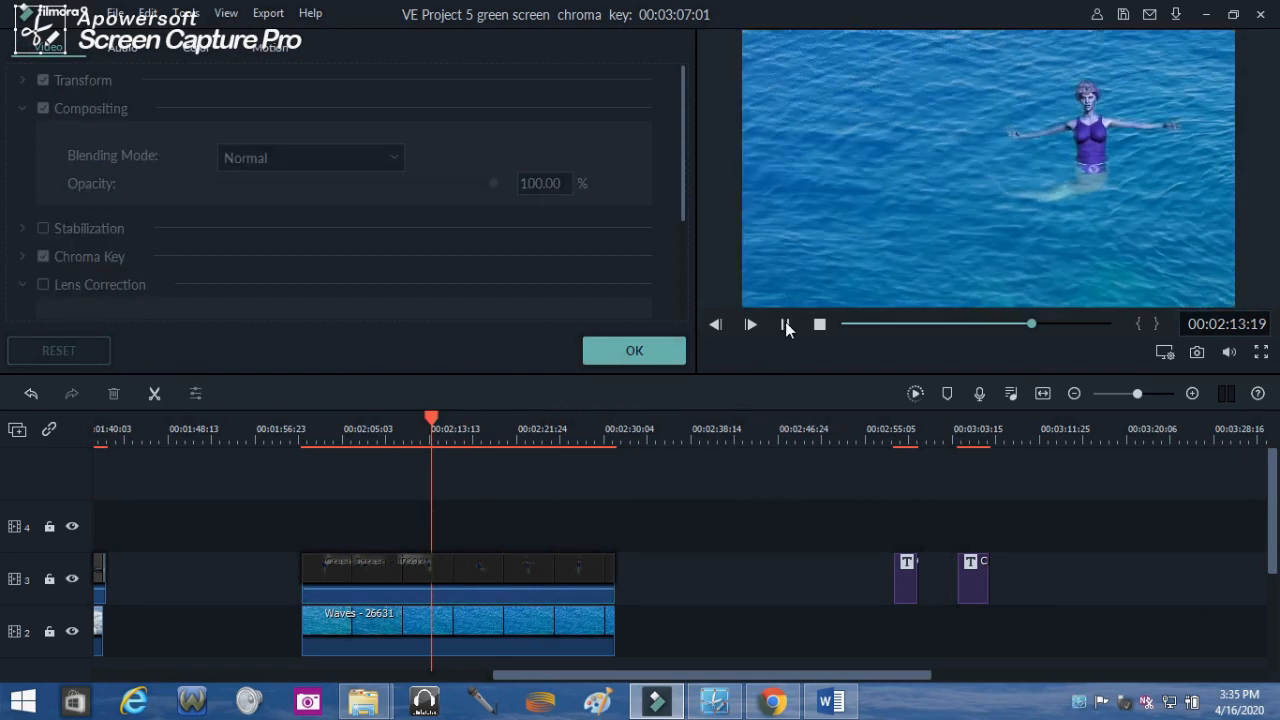
left_click(750, 323)
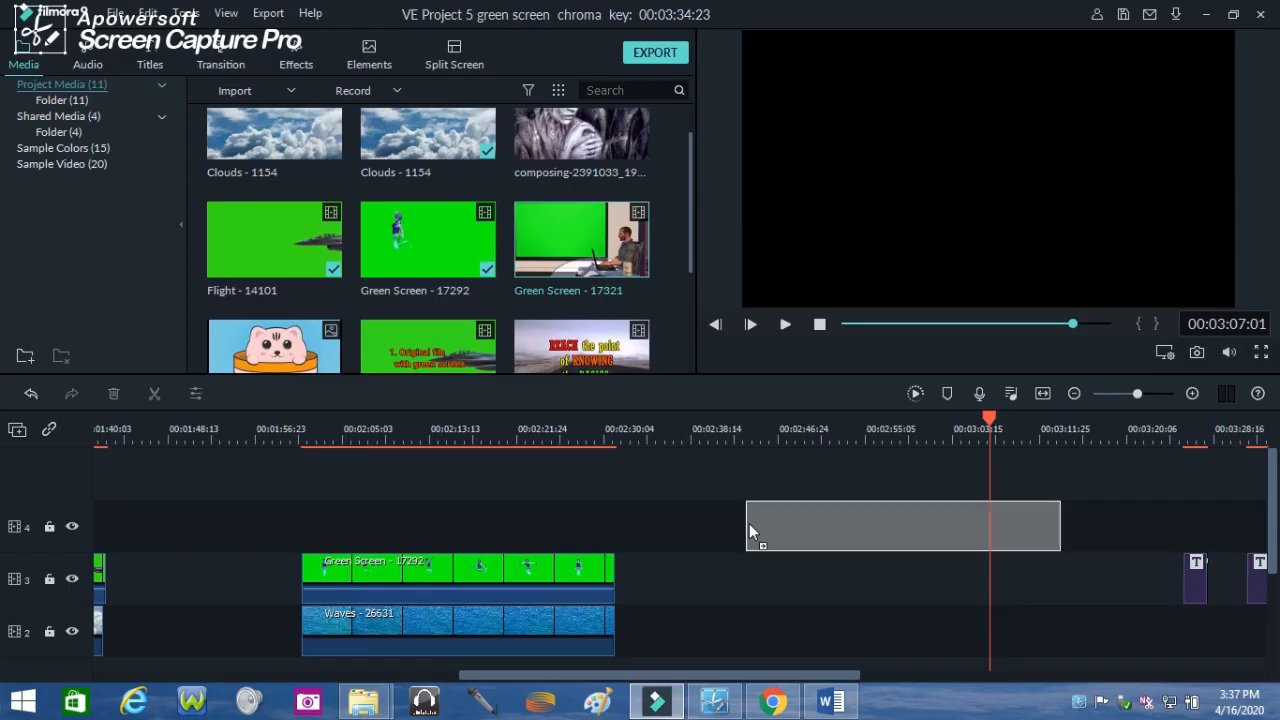
Step: Add Green Screen - 17321 to the timeline and stretch the composing image to its length
left_click_drag(581, 238, 887, 578)
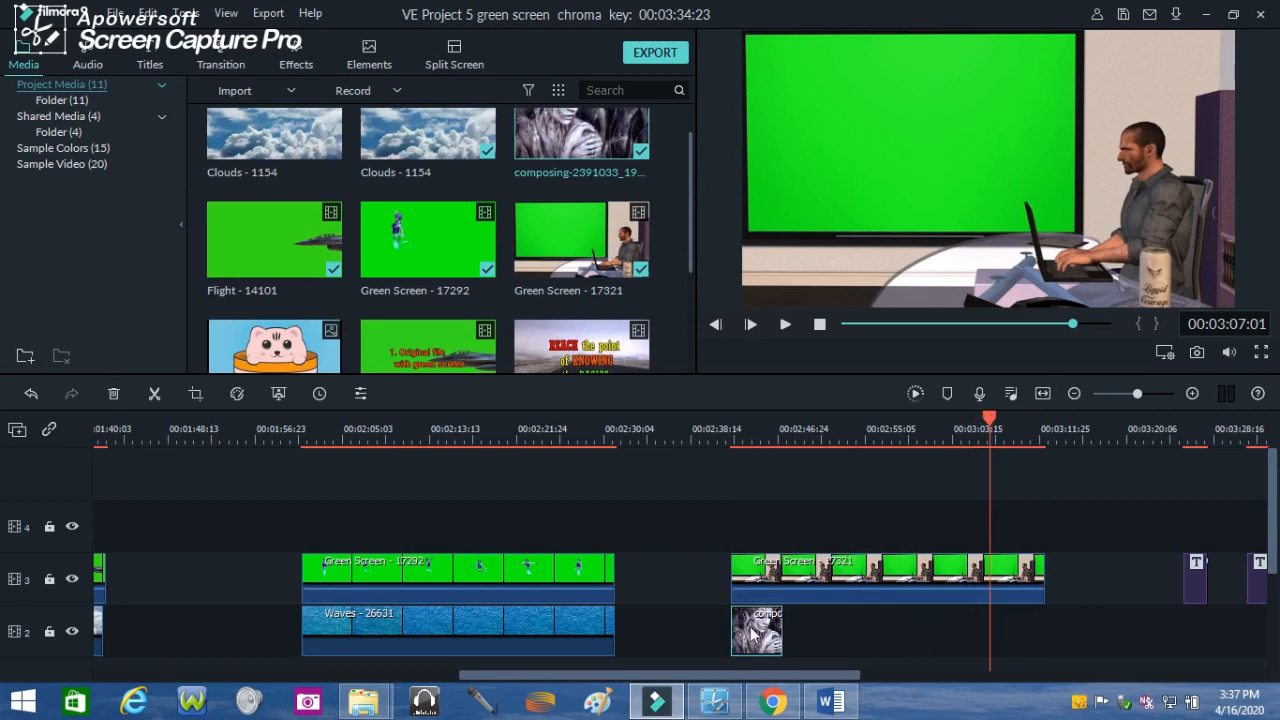
left_click_drag(785, 630, 1010, 630)
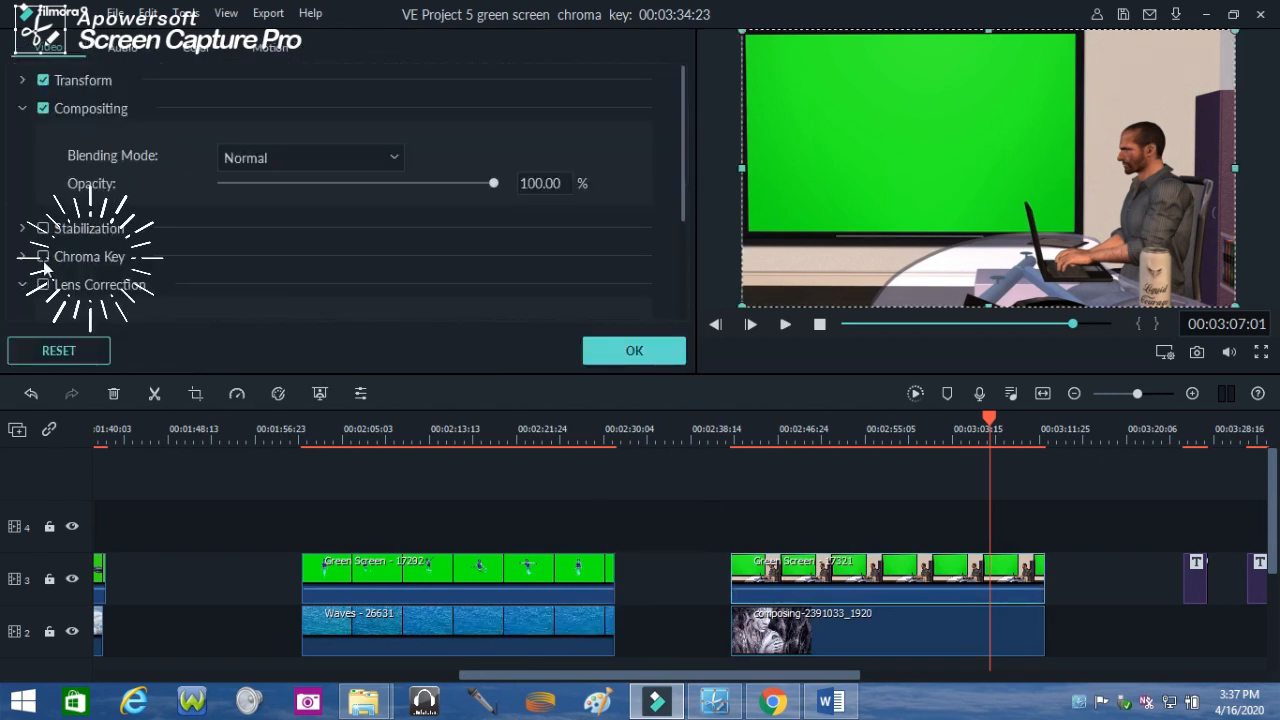
Step: Enable Chroma Key on Green Screen - 17321 and confirm with OK
left_click(43, 256)
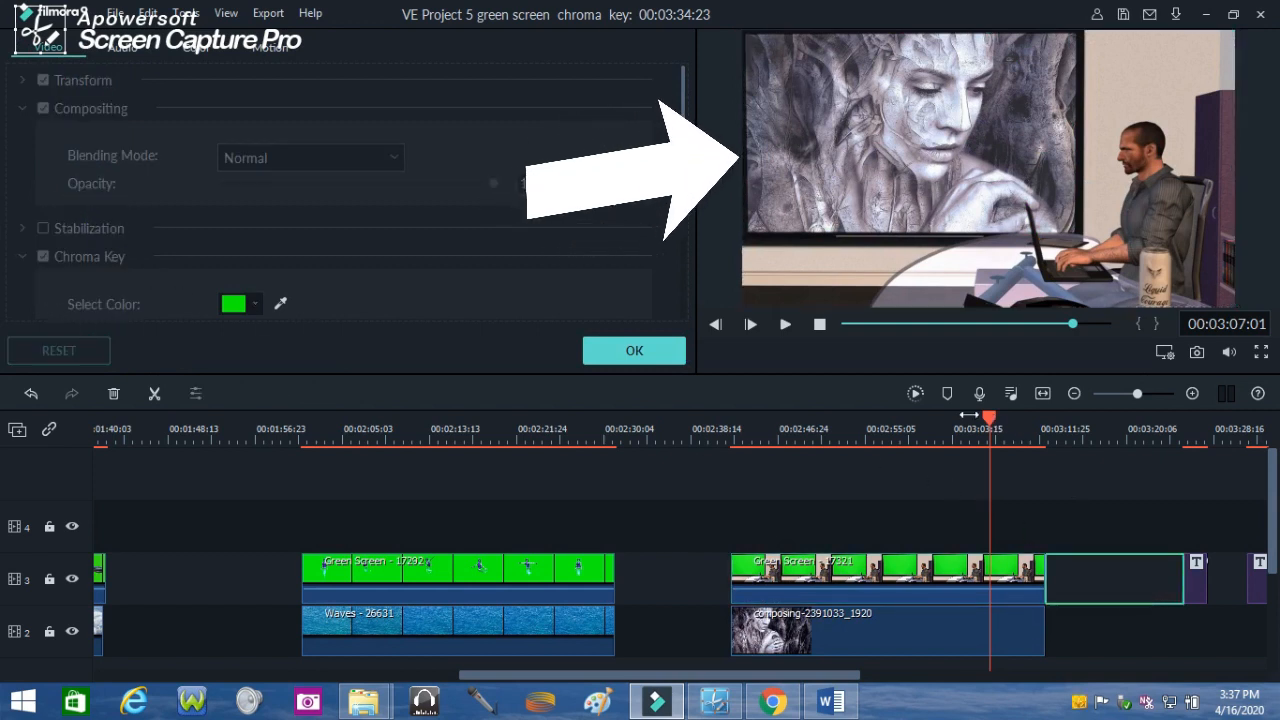
left_click(810, 429)
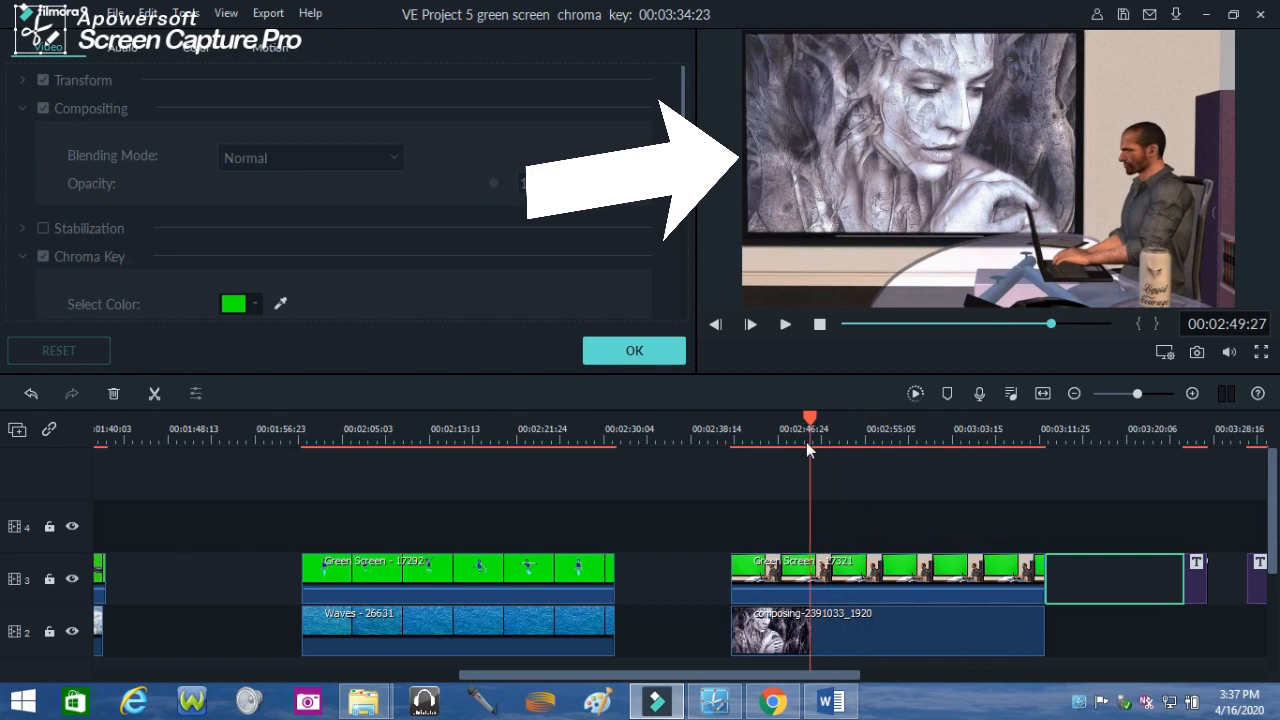
left_click(634, 350)
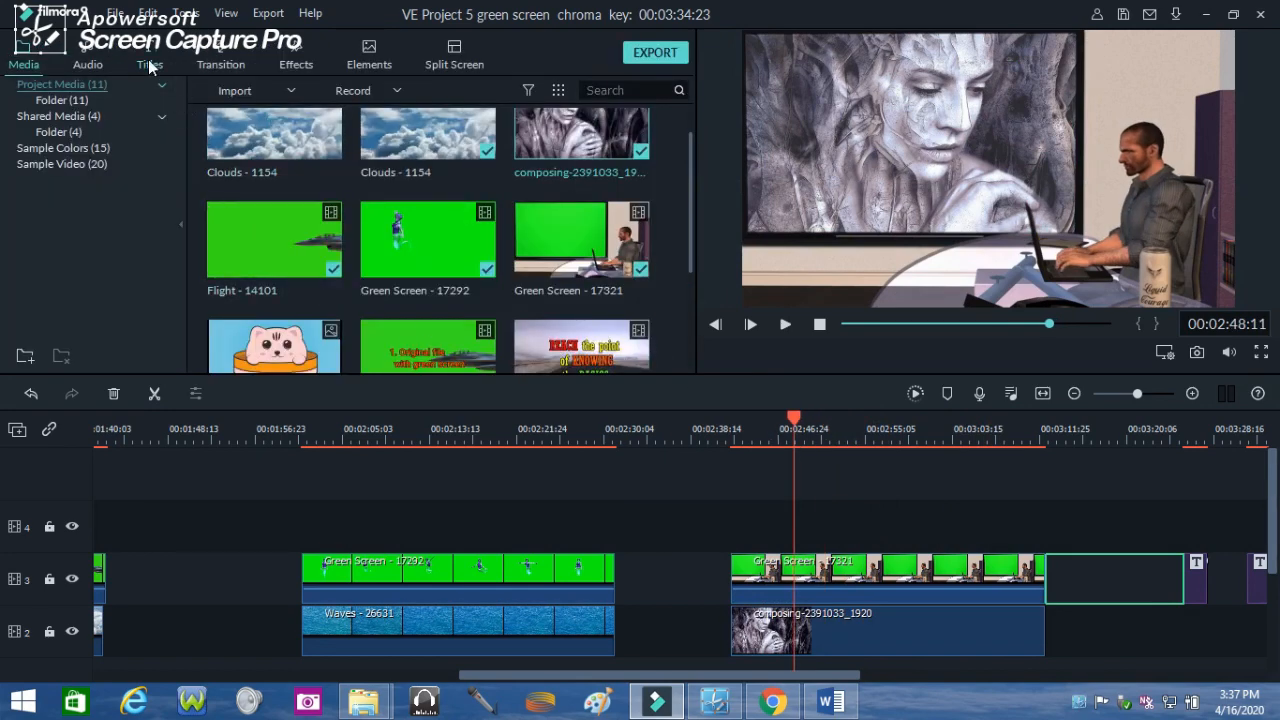
Step: Place a title at the TV clip's top-left reading 'One upon a time...'
left_click(149, 64)
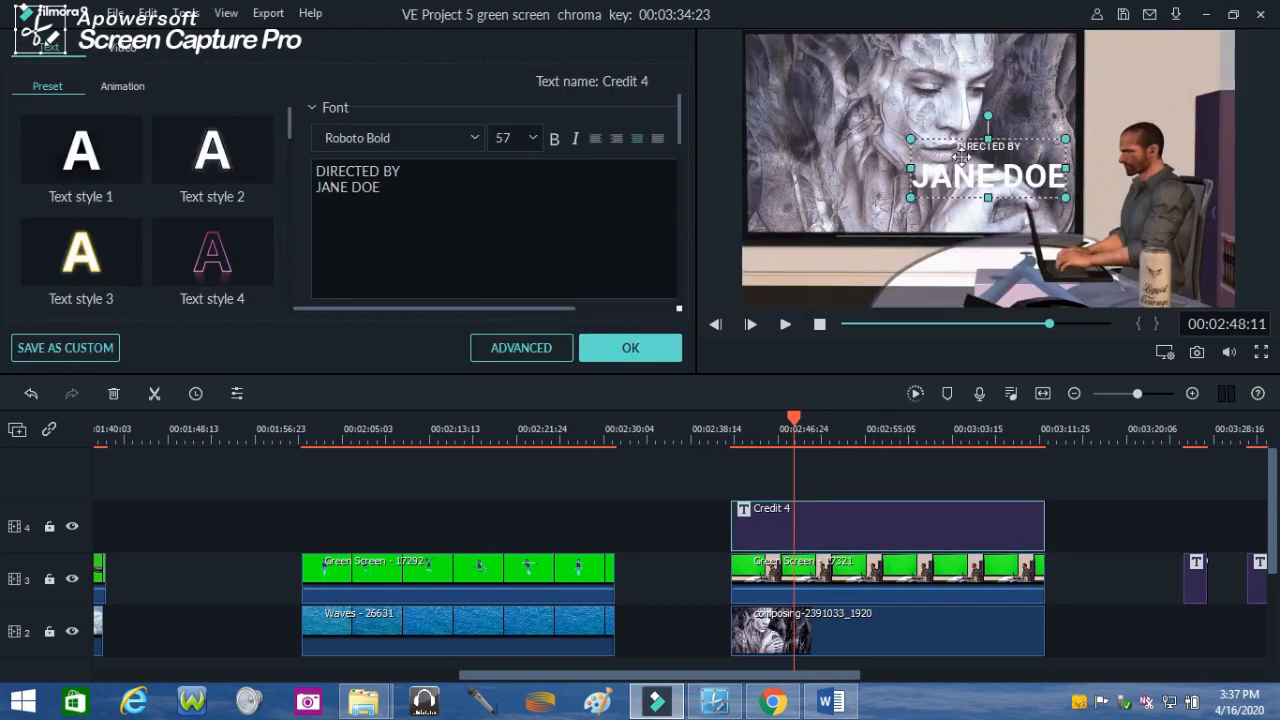
left_click_drag(988, 175, 870, 108)
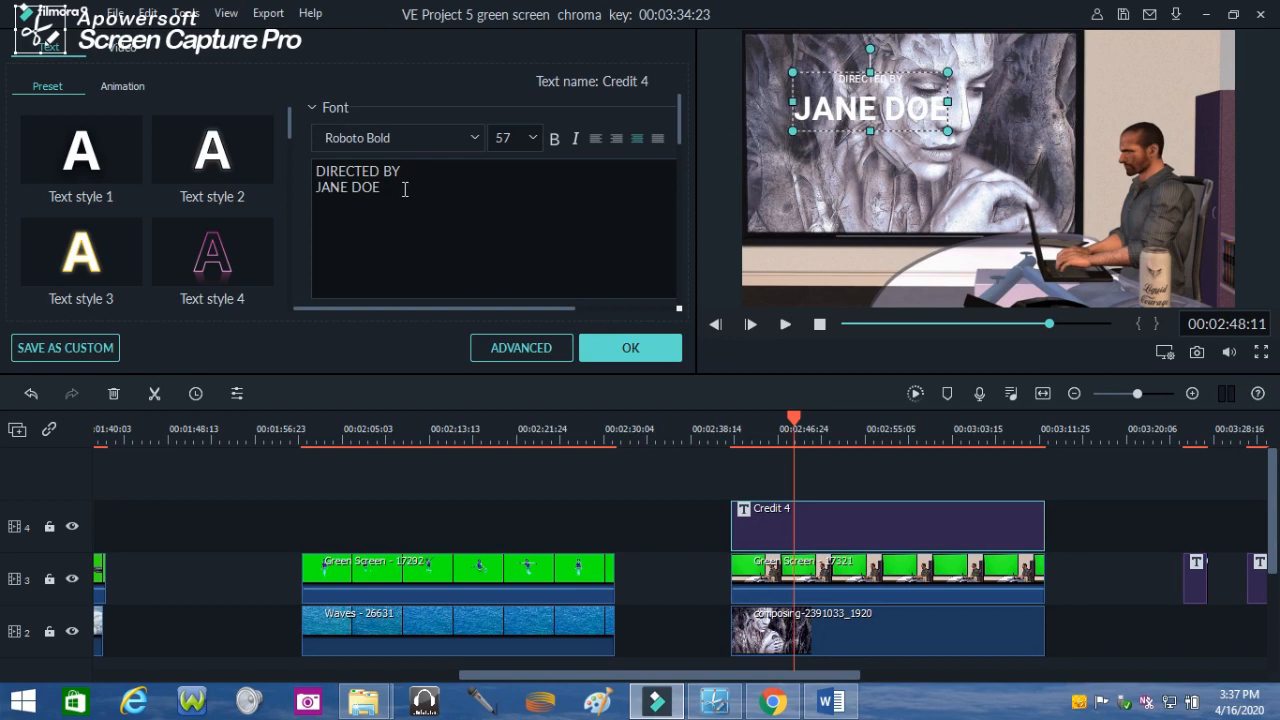
type("O")
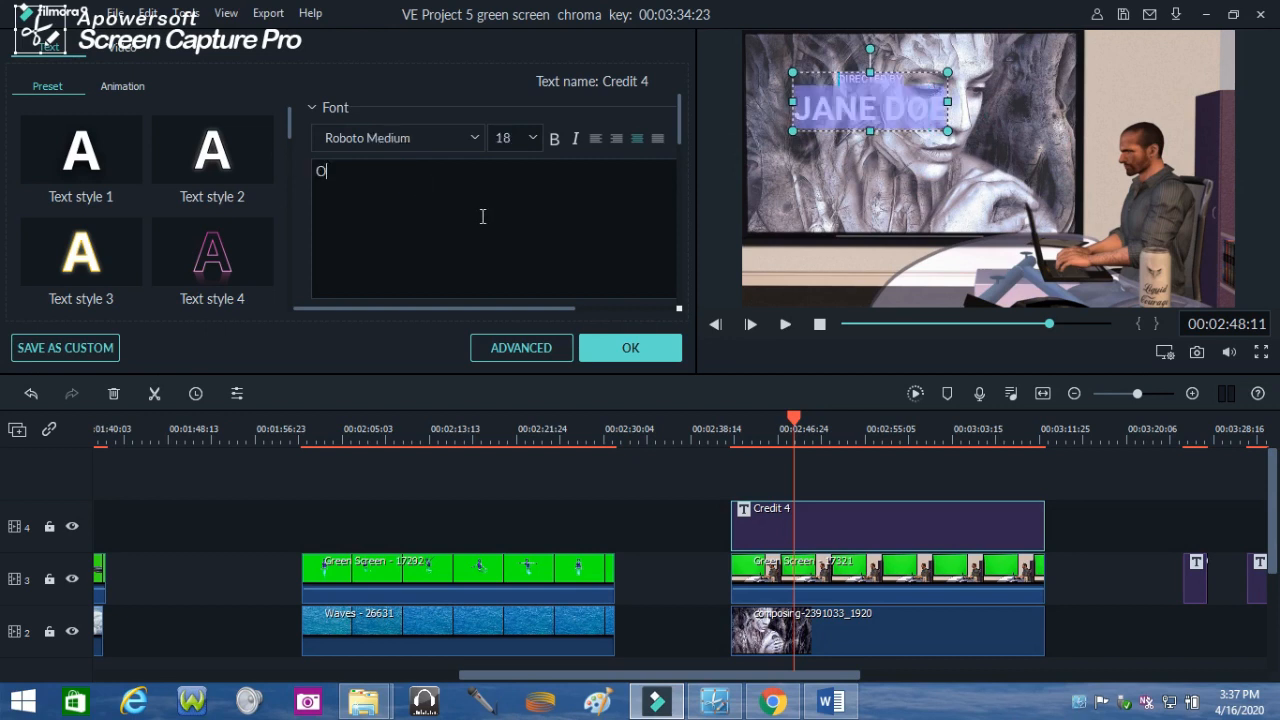
type("ne  upo")
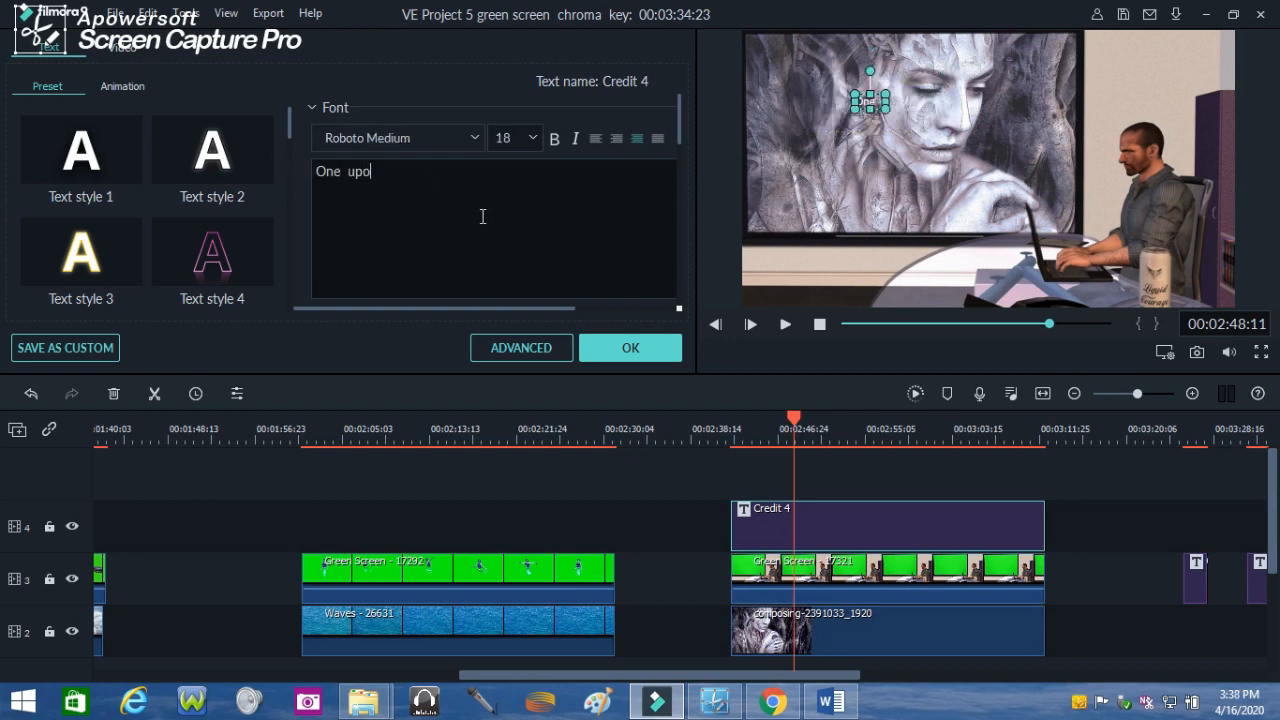
left_click(521, 347)
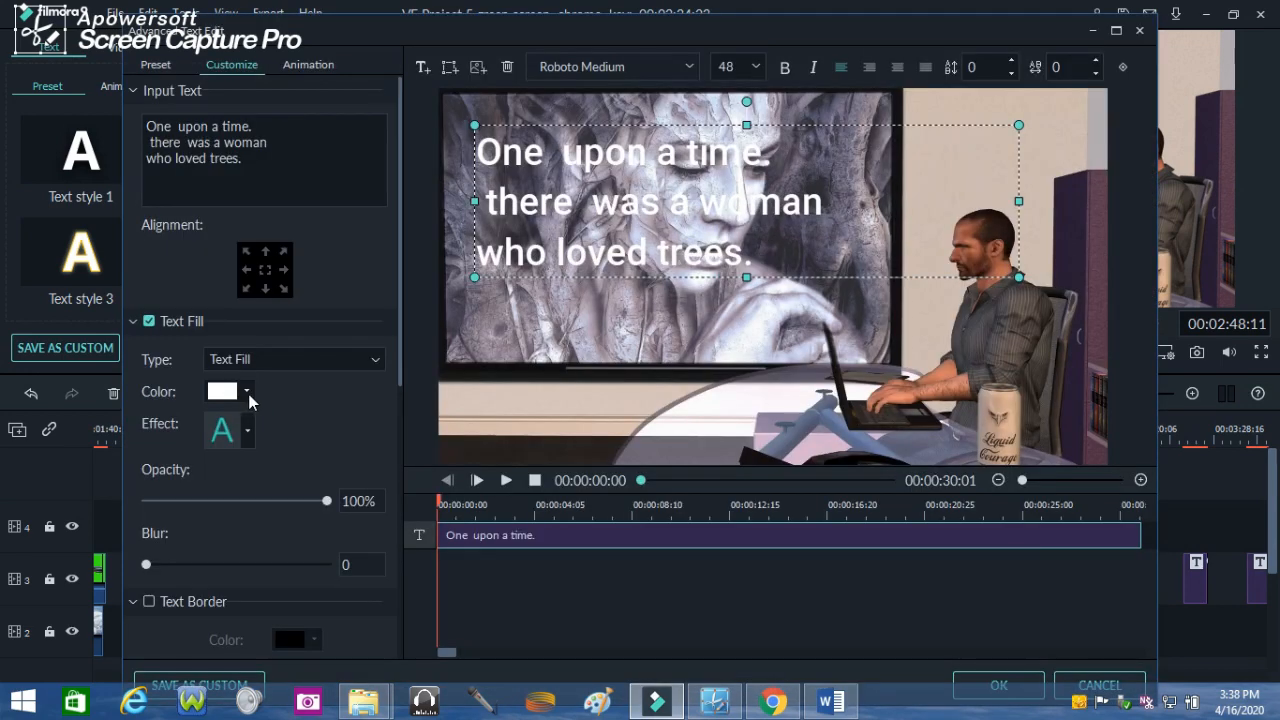
Step: Add a black outline to the title text, keeping the fill blur at 0
left_click_drag(146, 563, 172, 563)
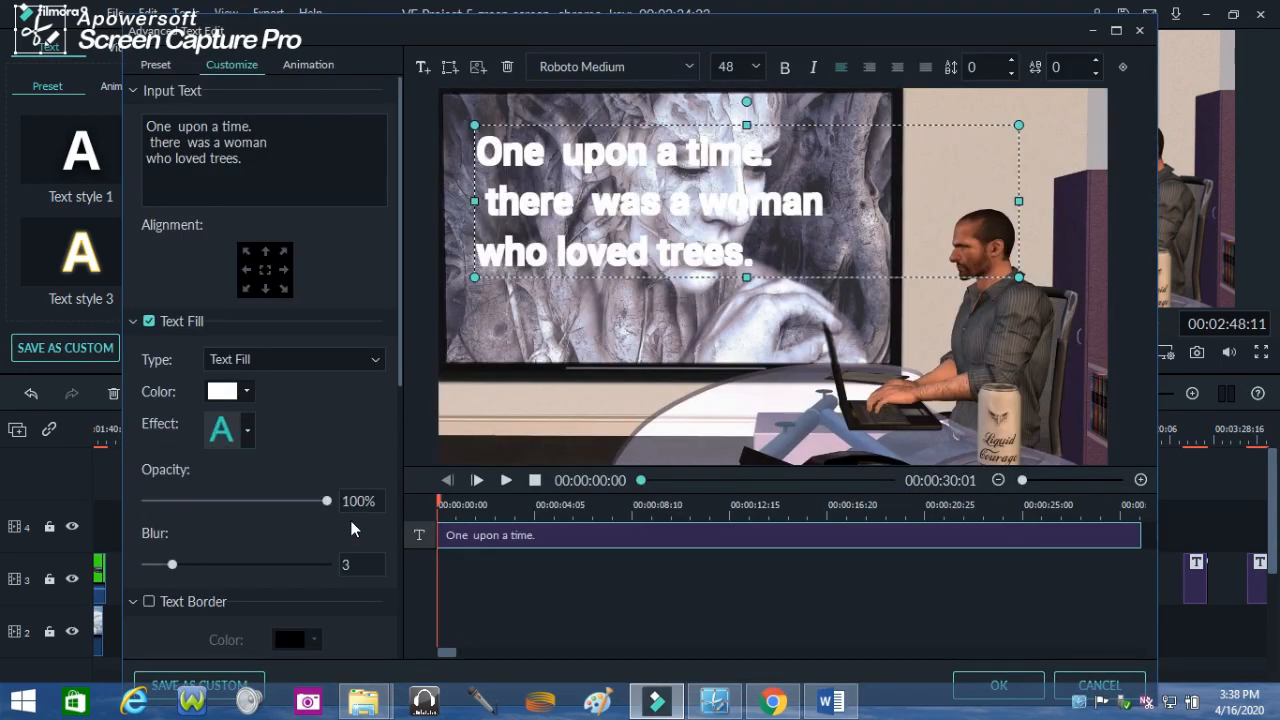
left_click_drag(172, 563, 146, 563)
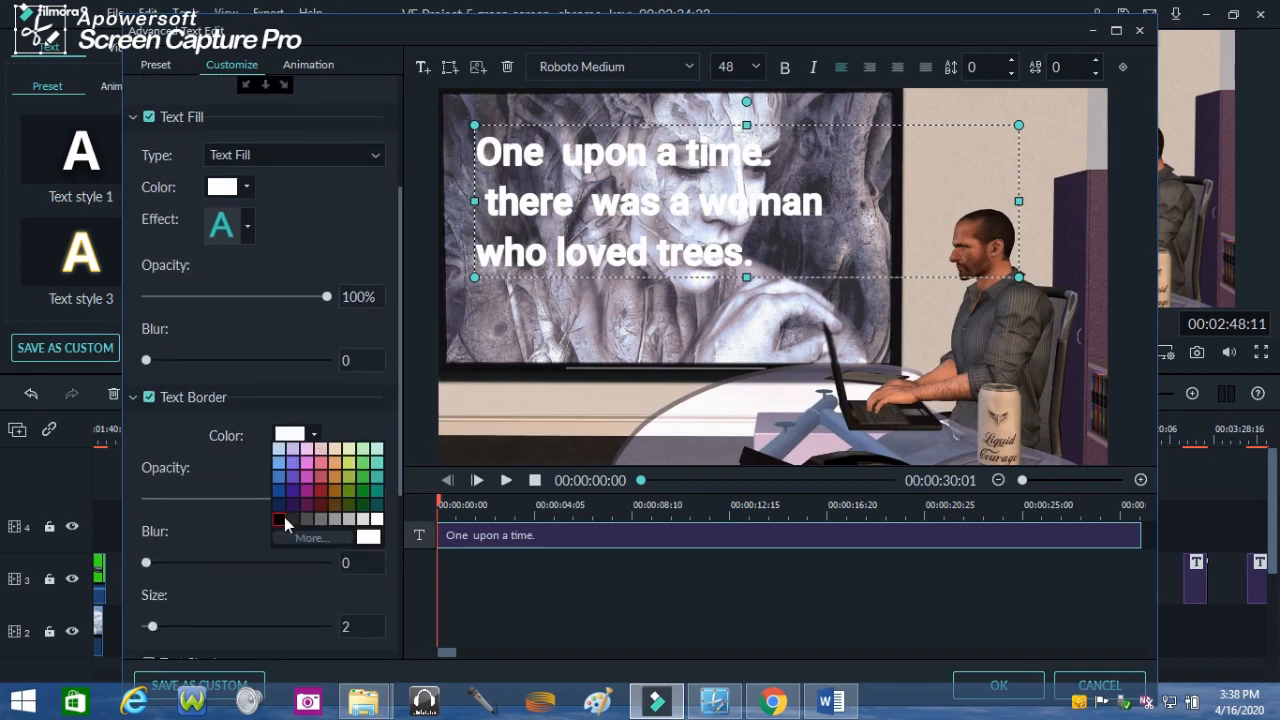
left_click(283, 519)
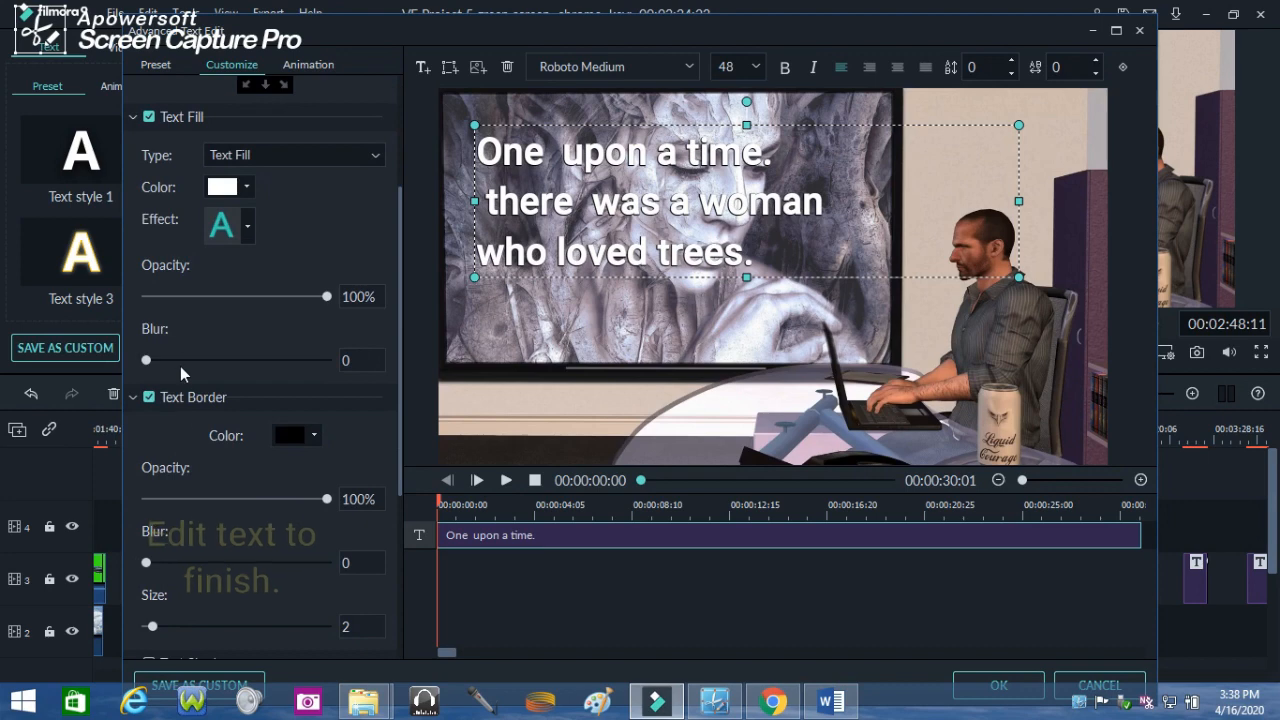
left_click_drag(152, 626, 167, 626)
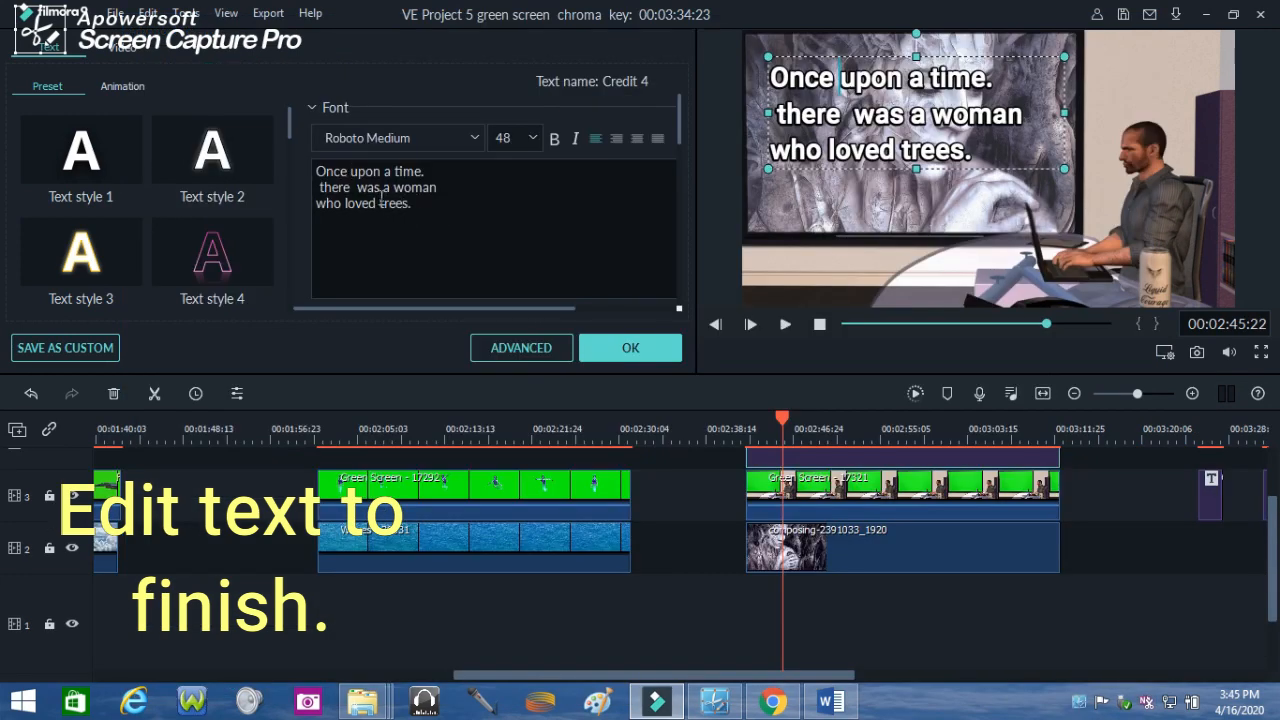
Step: Change the title's last line to 'who loved a tree.' and play the preview
type("a")
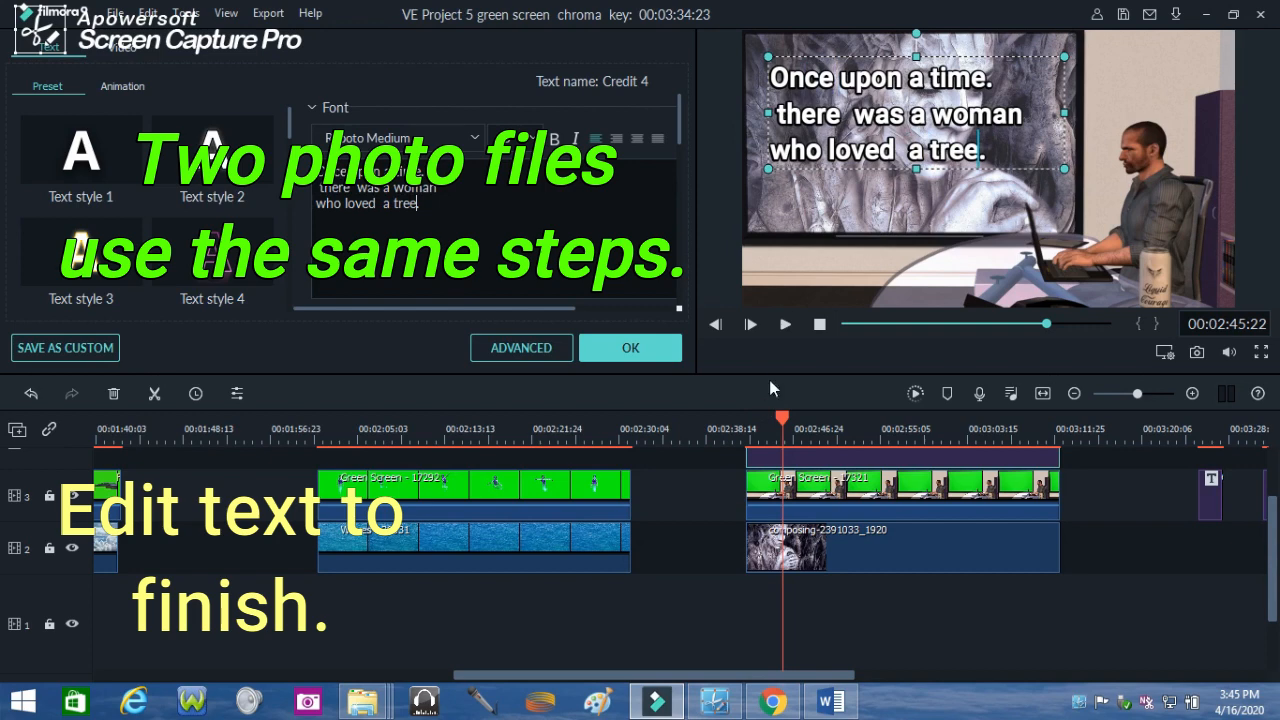
left_click(750, 324)
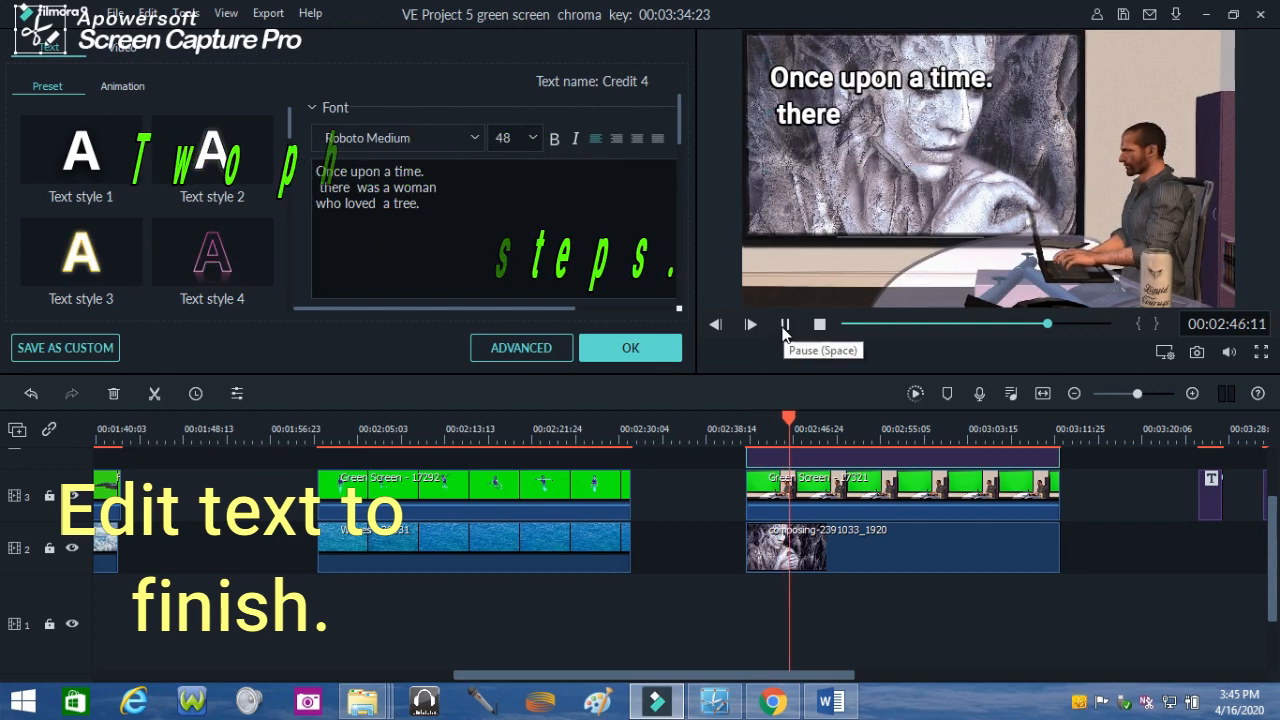